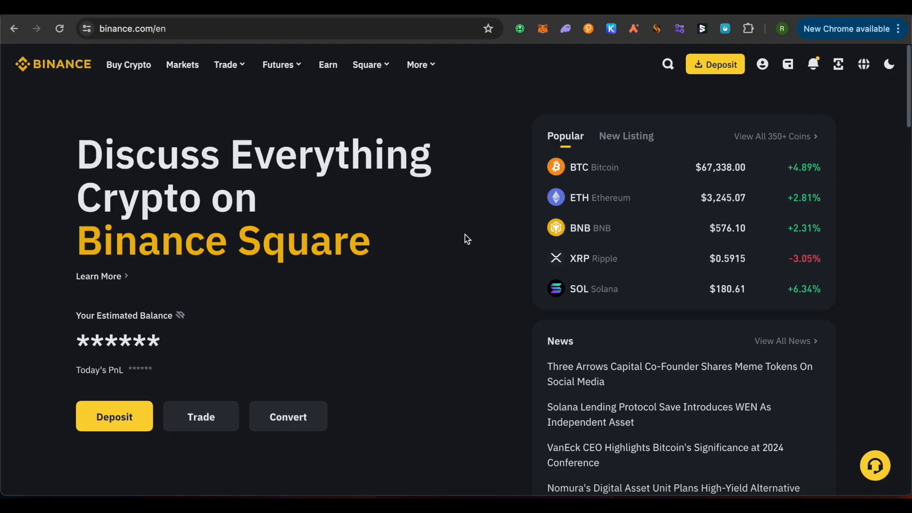
mouse_move(550, 249)
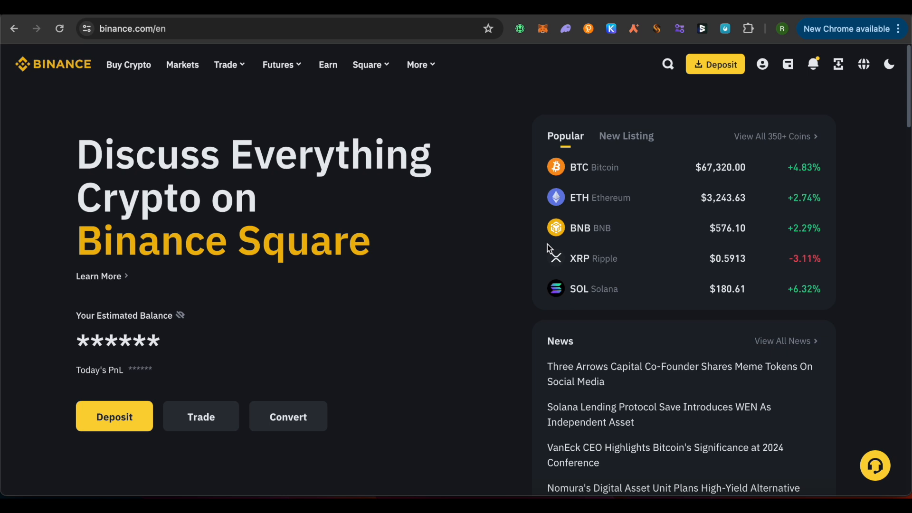
mouse_move(784, 181)
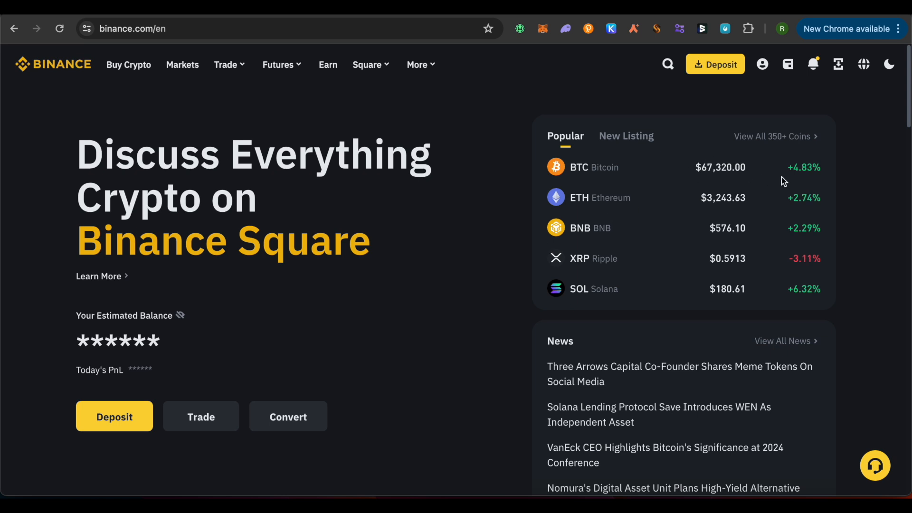
mouse_move(791, 178)
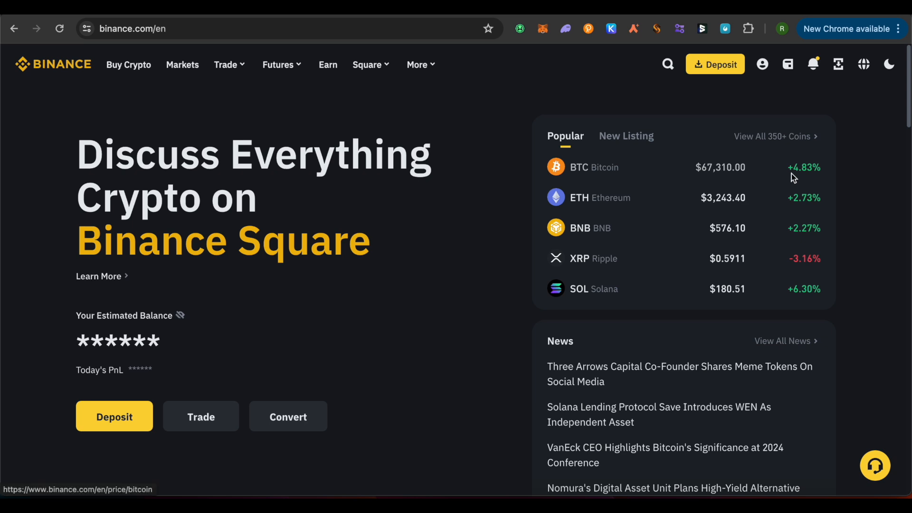
Step: Reach the Rewards Hub page via the profile menu, showing 0 points and 0 vouchers
click(762, 64)
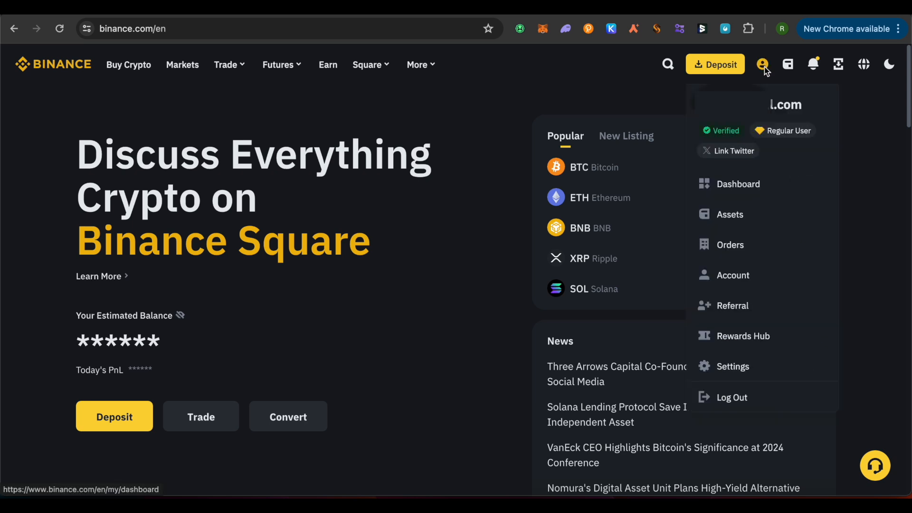
mouse_move(747, 335)
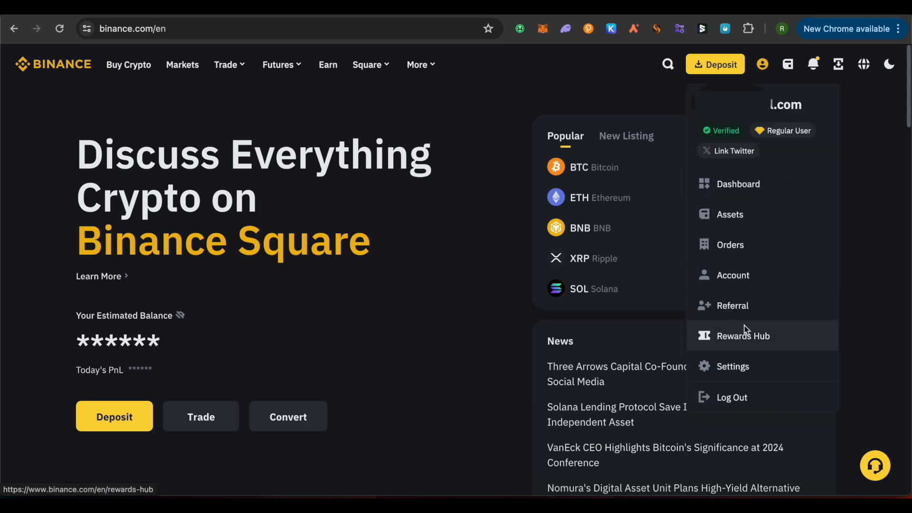
mouse_move(758, 348)
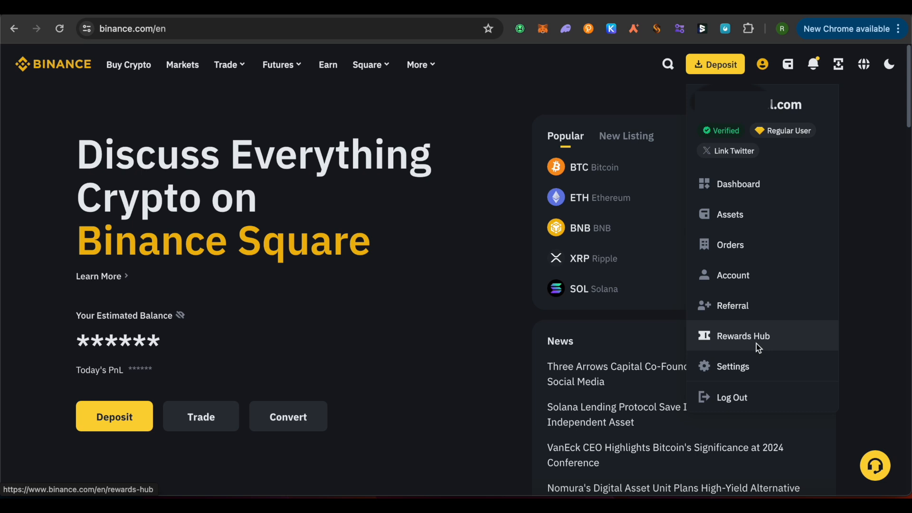
click(743, 336)
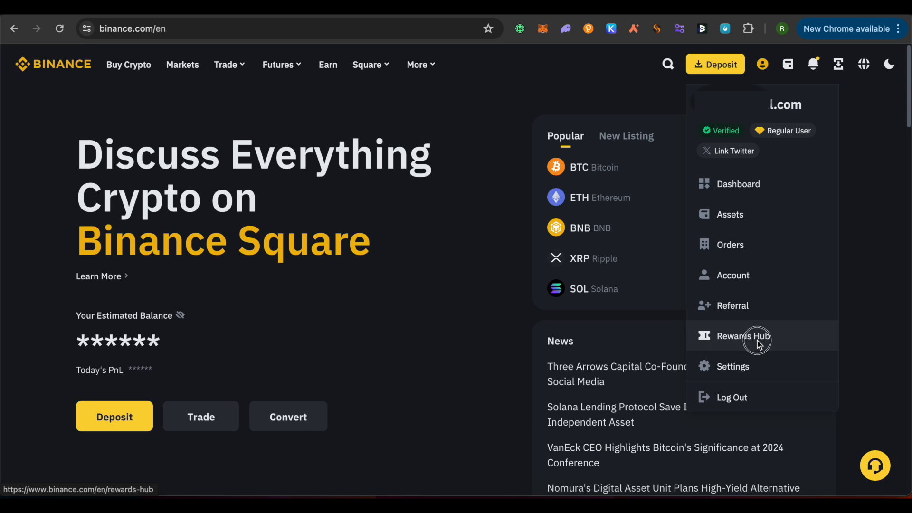
click(743, 336)
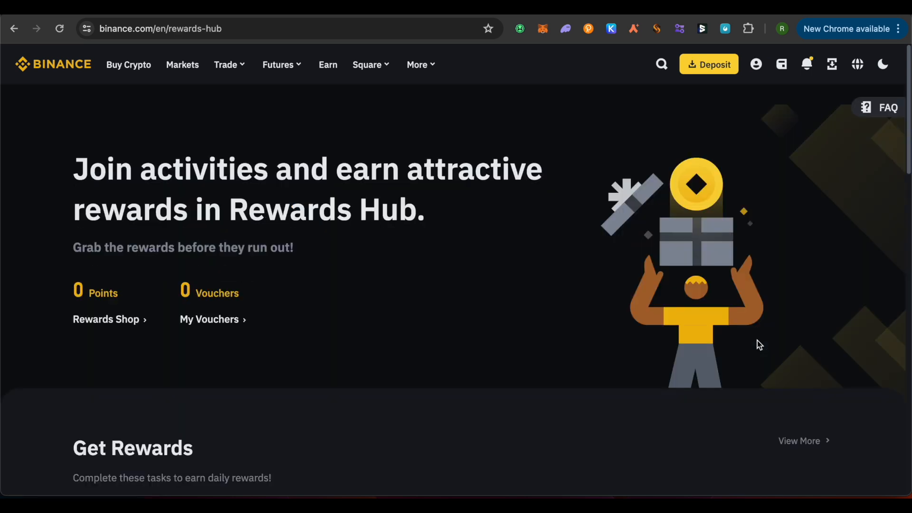
mouse_move(652, 328)
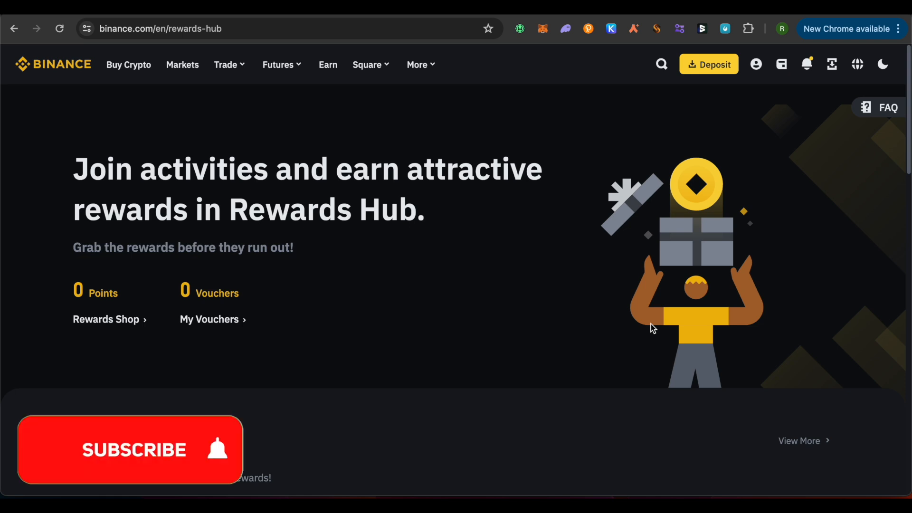
click(130, 449)
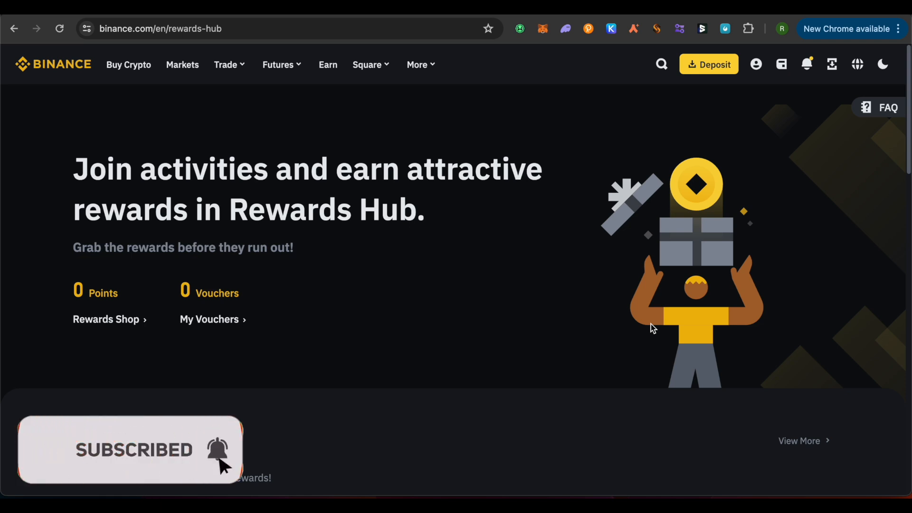